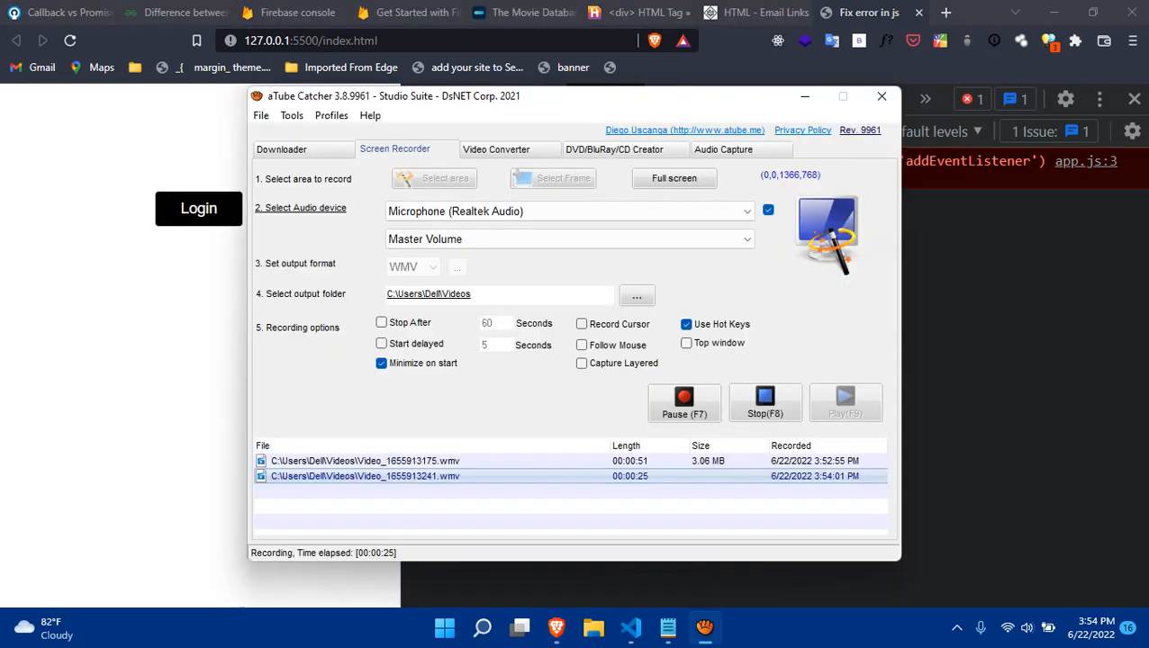
Minimize aTube Catcher and return to index.html in Visual Studio Code.
left_click(630, 626)
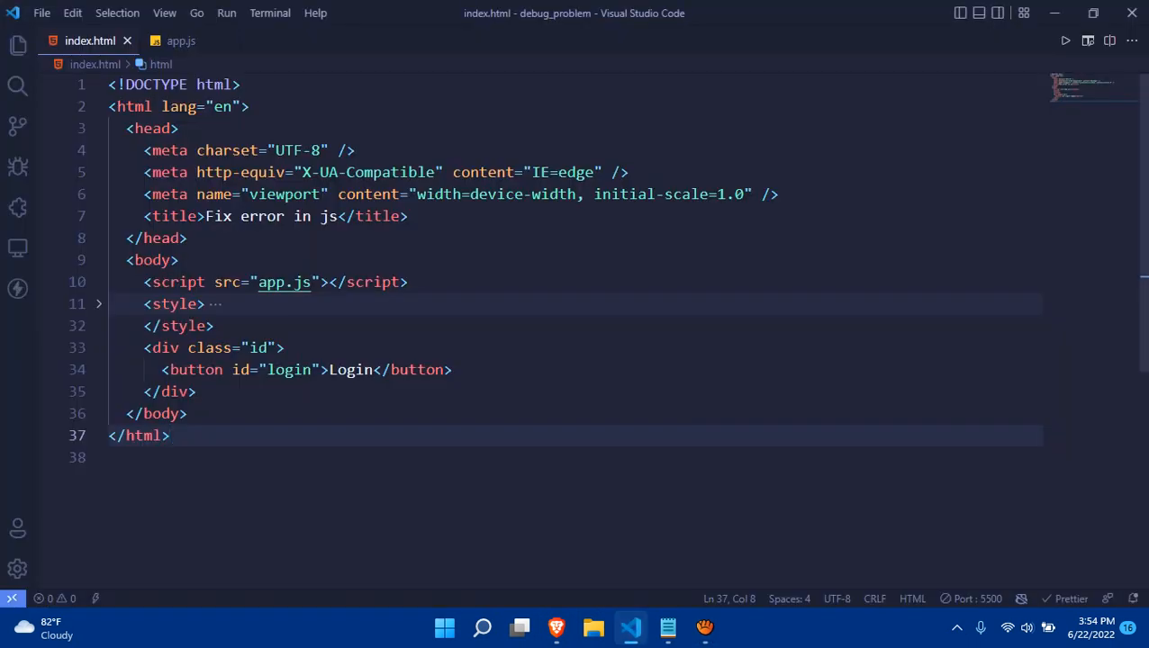
left_click(180, 39)
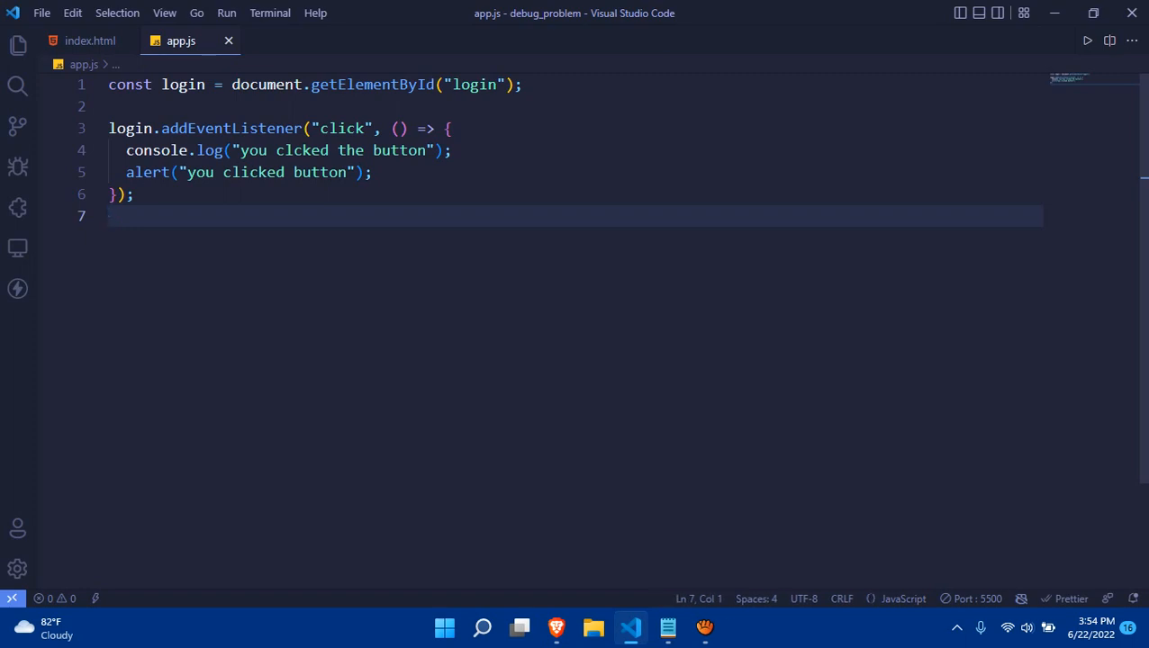
left_click(371, 173)
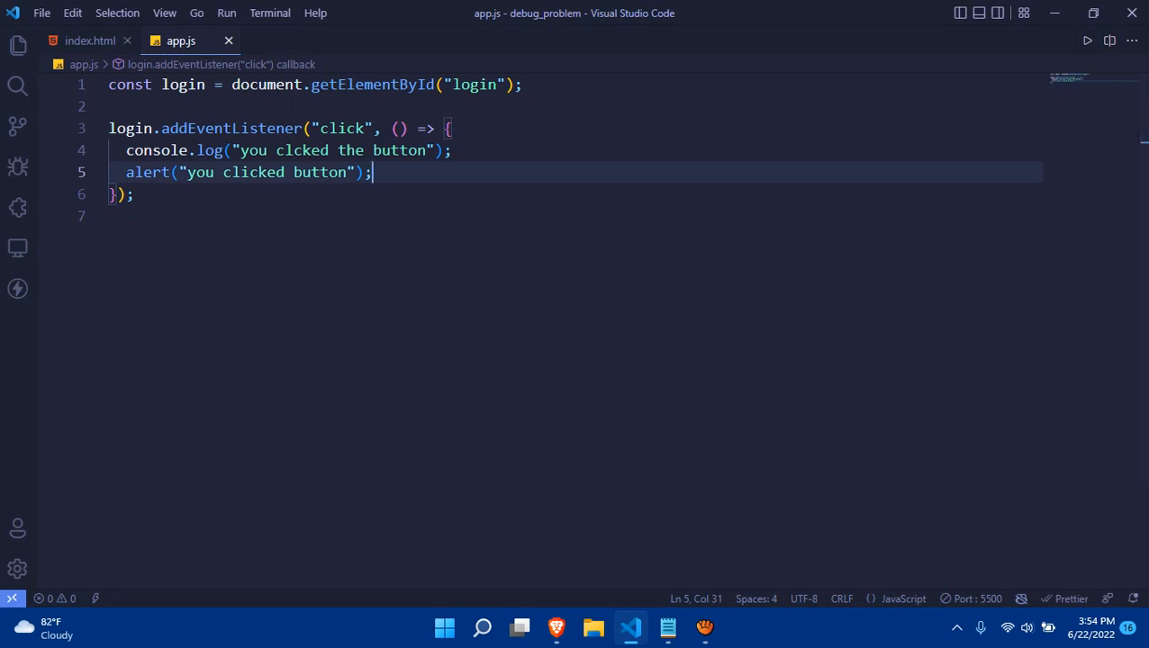
left_click(90, 40)
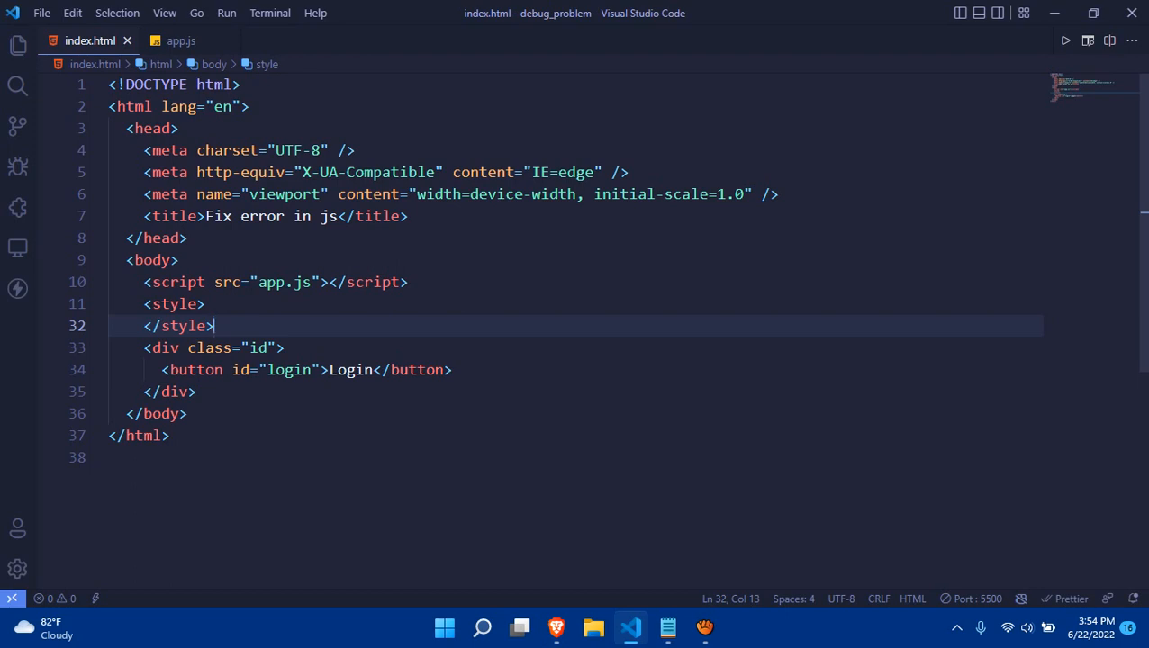
Relocate <script src="app.js"> from the body start to just before </body>, save, and go to Chrome.
left_click(99, 302)
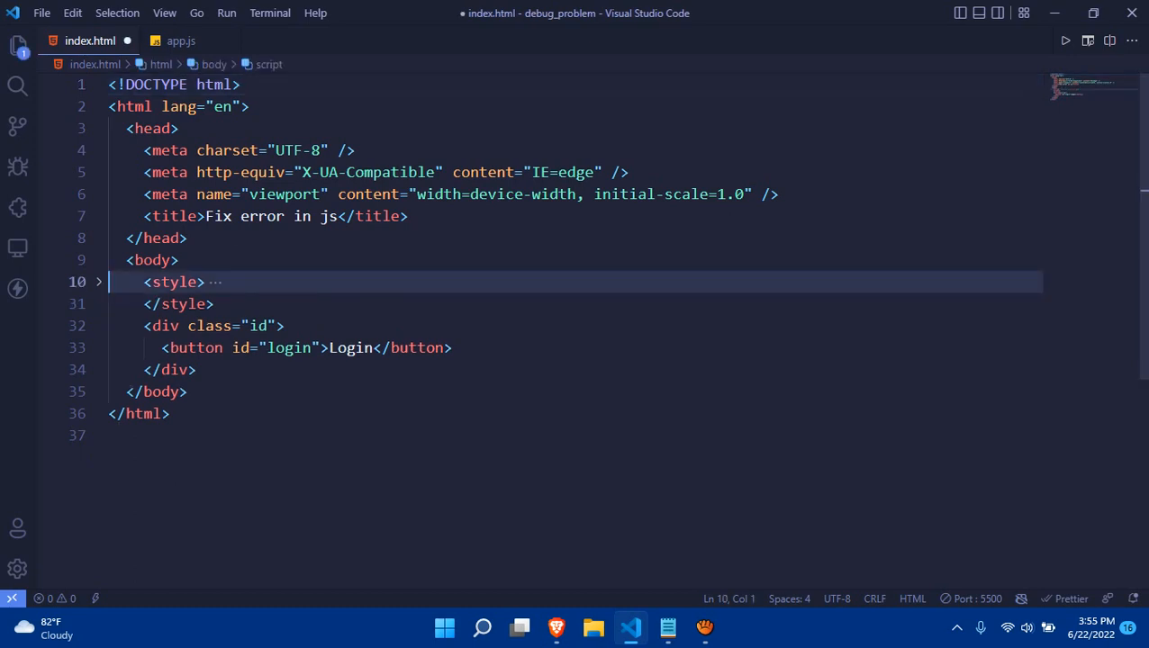
left_click(187, 390)
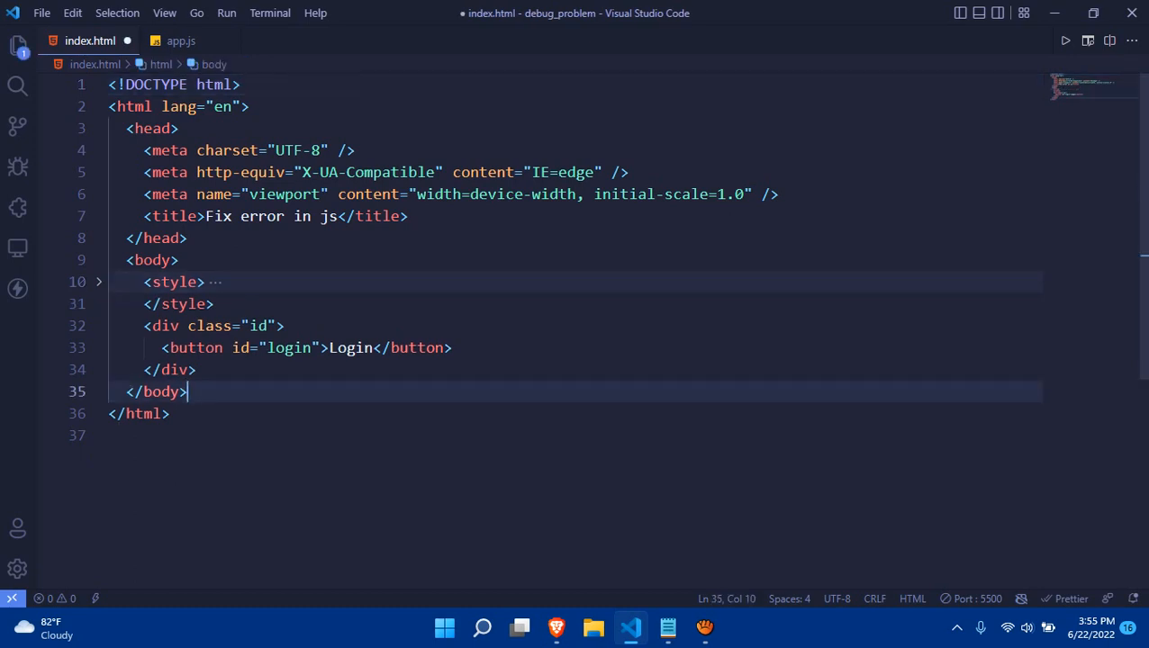
key("Enter")
type("<script src=\"app.js\"></script>")
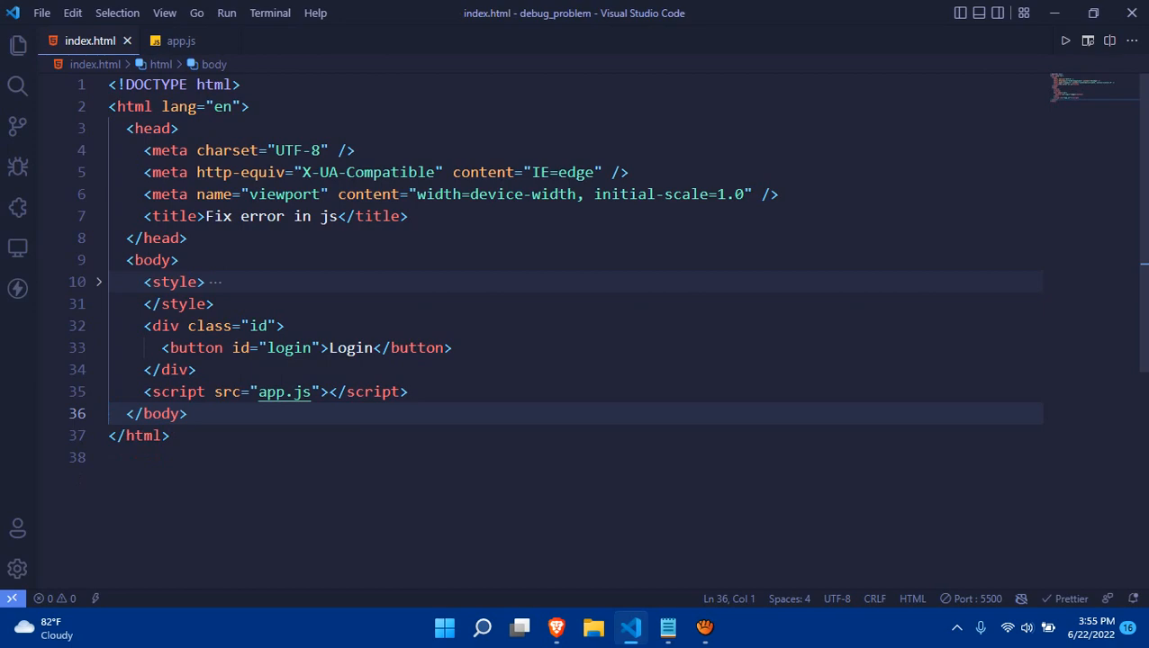
left_click(706, 627)
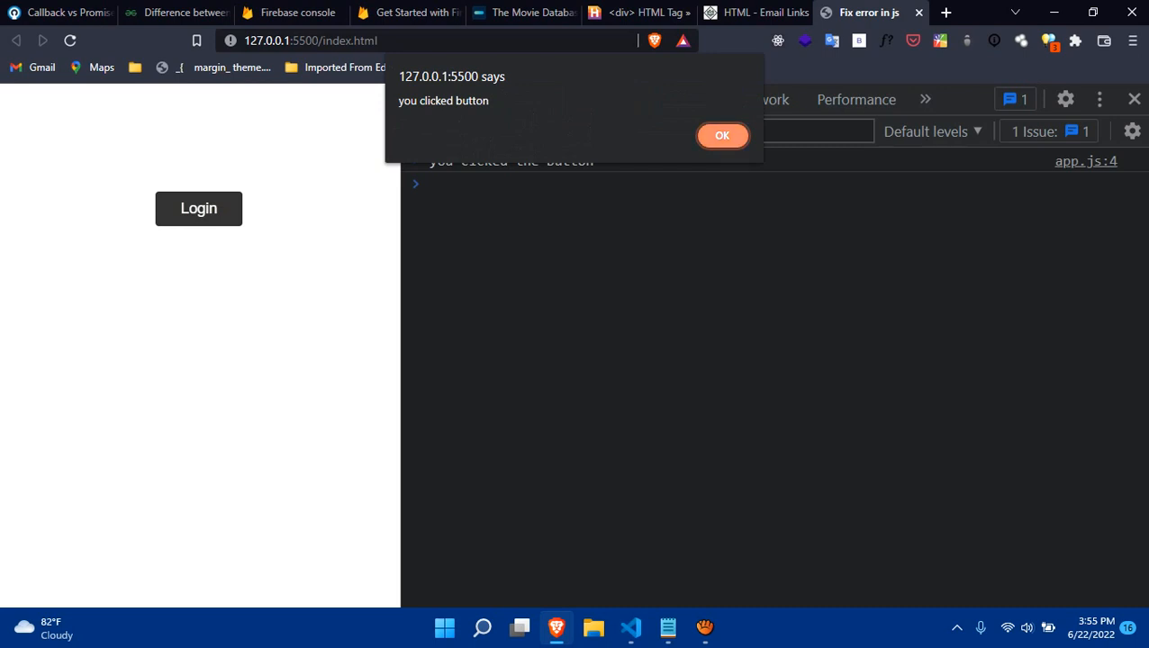
Dismiss the "you clicked button" alert shown after clicking Login.
left_click(630, 627)
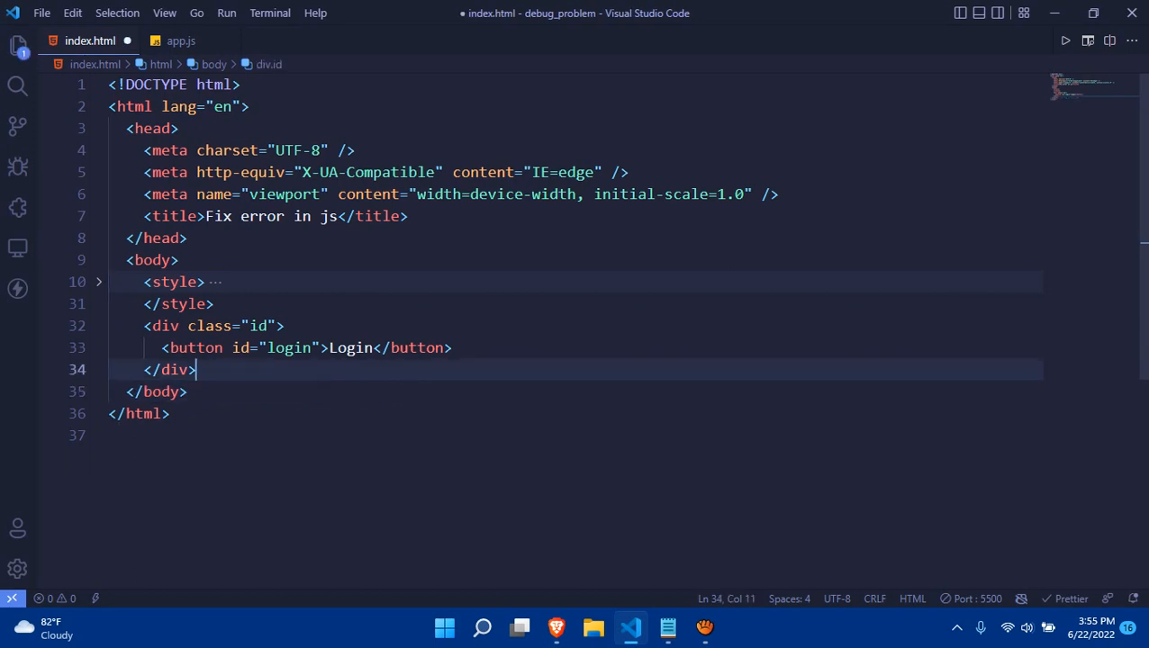
Leave an empty line after </body> once the app.js script tag is removed.
key("Enter")
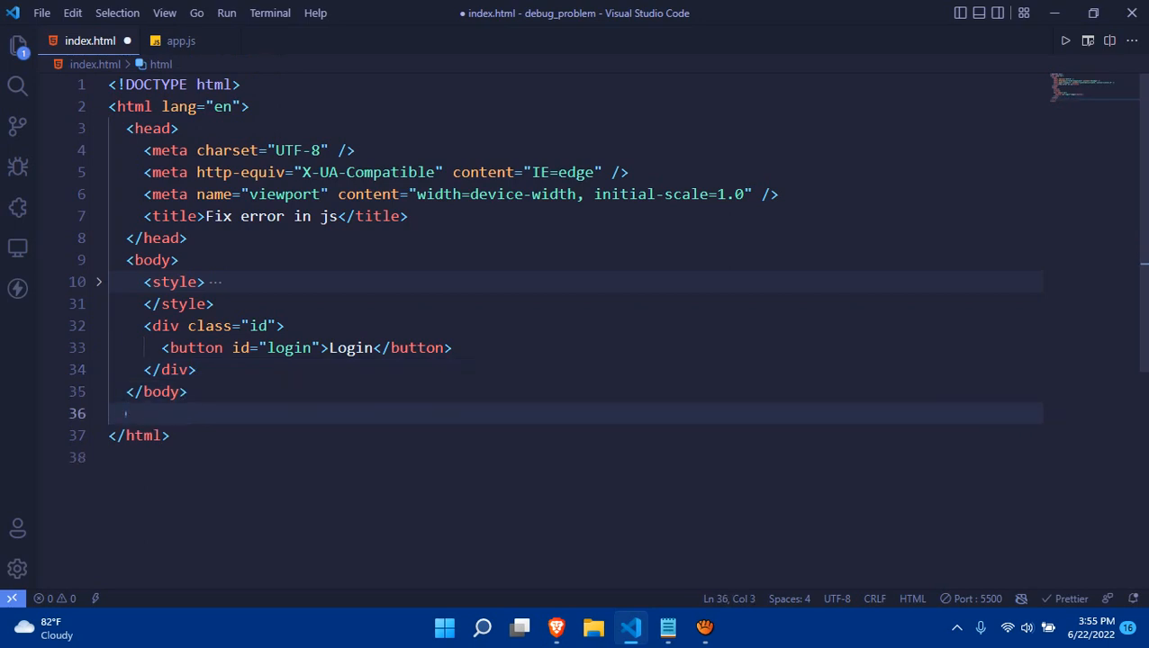